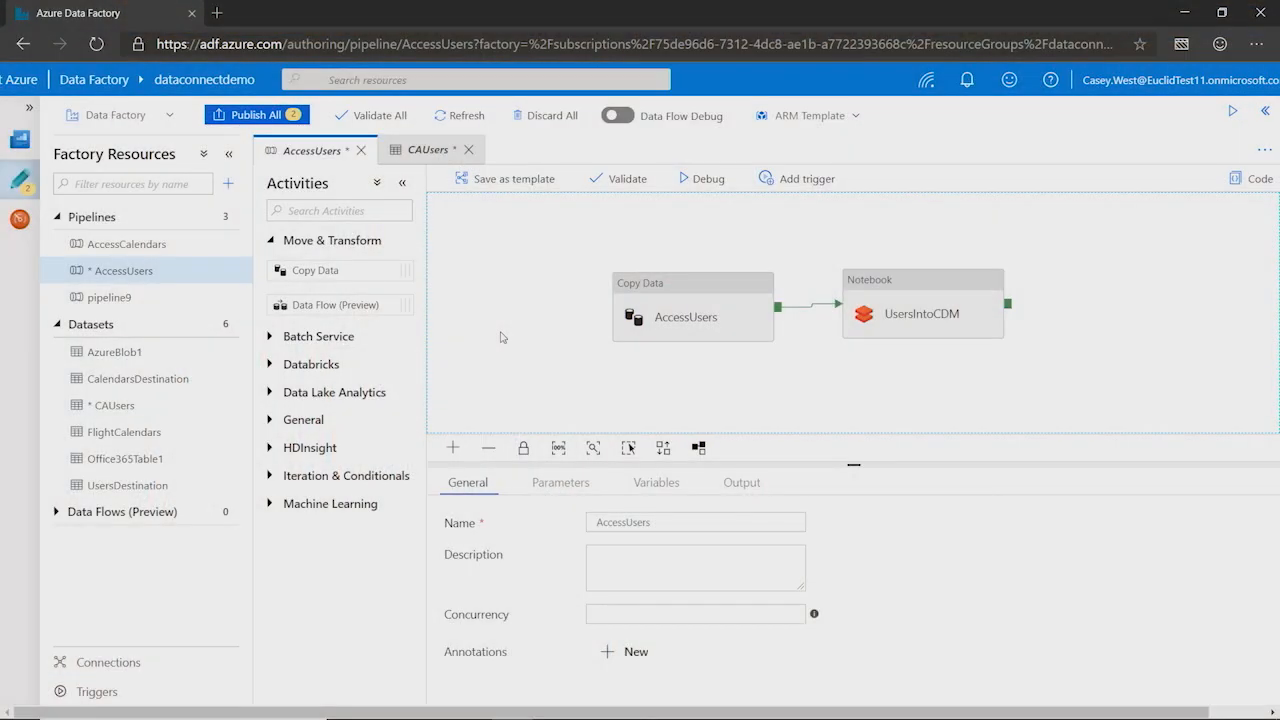
{"action": "mouse_move", "coordinate": [536, 304]}
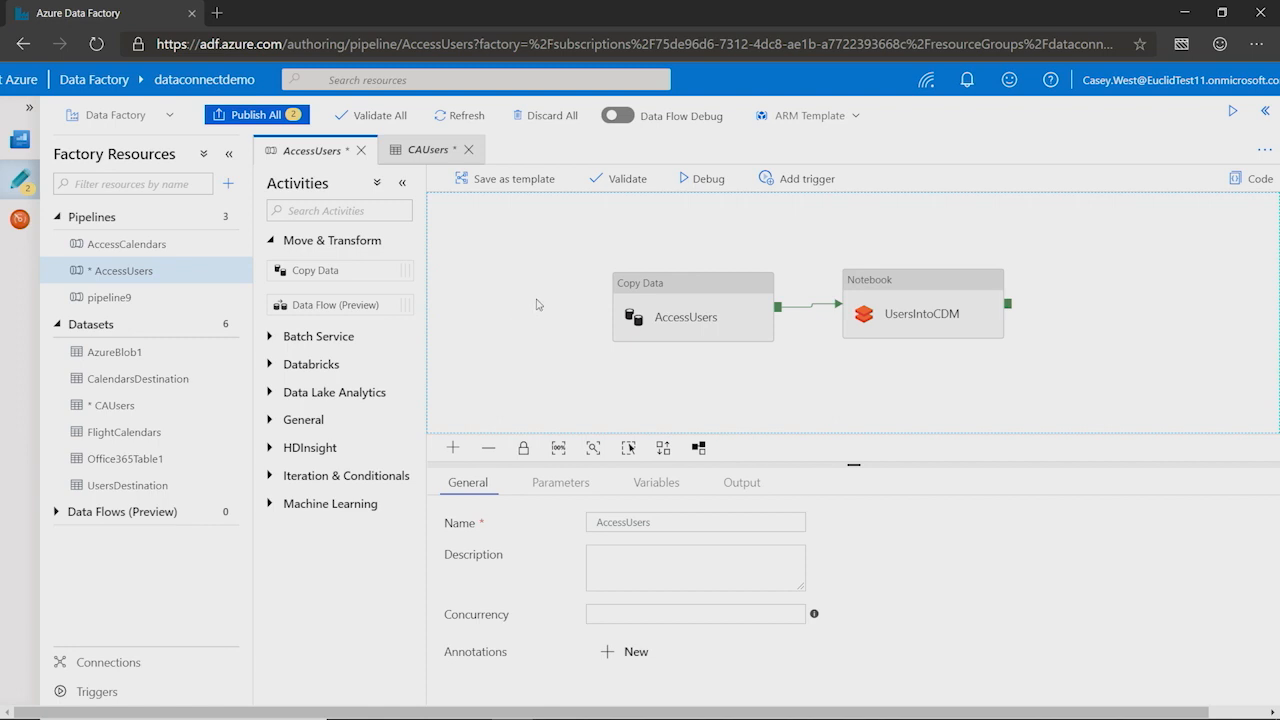
{"action": "mouse_move", "coordinate": [508, 314]}
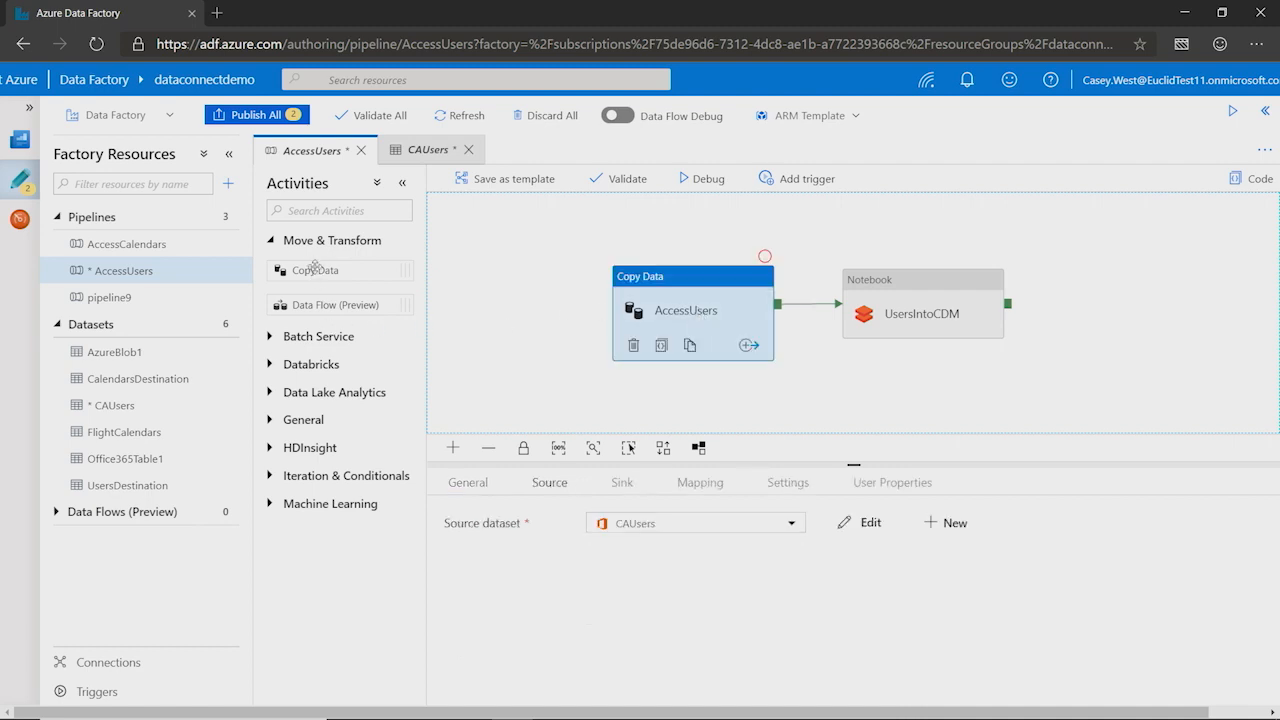
Reach the CAUsers Office 365 source dataset from the Copy Data activity's Source settings
{"action": "left_click_drag", "start_coordinate": [316, 270], "coordinate": [520, 288]}
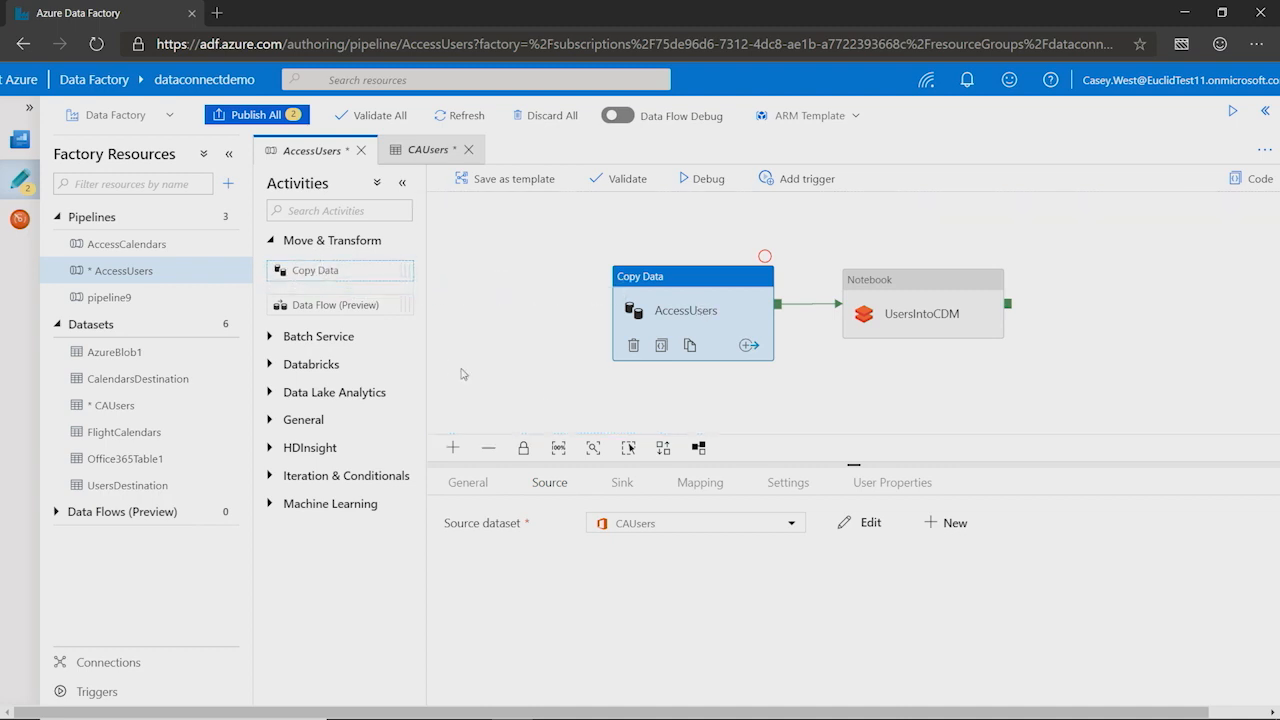
{"action": "mouse_move", "coordinate": [692, 520]}
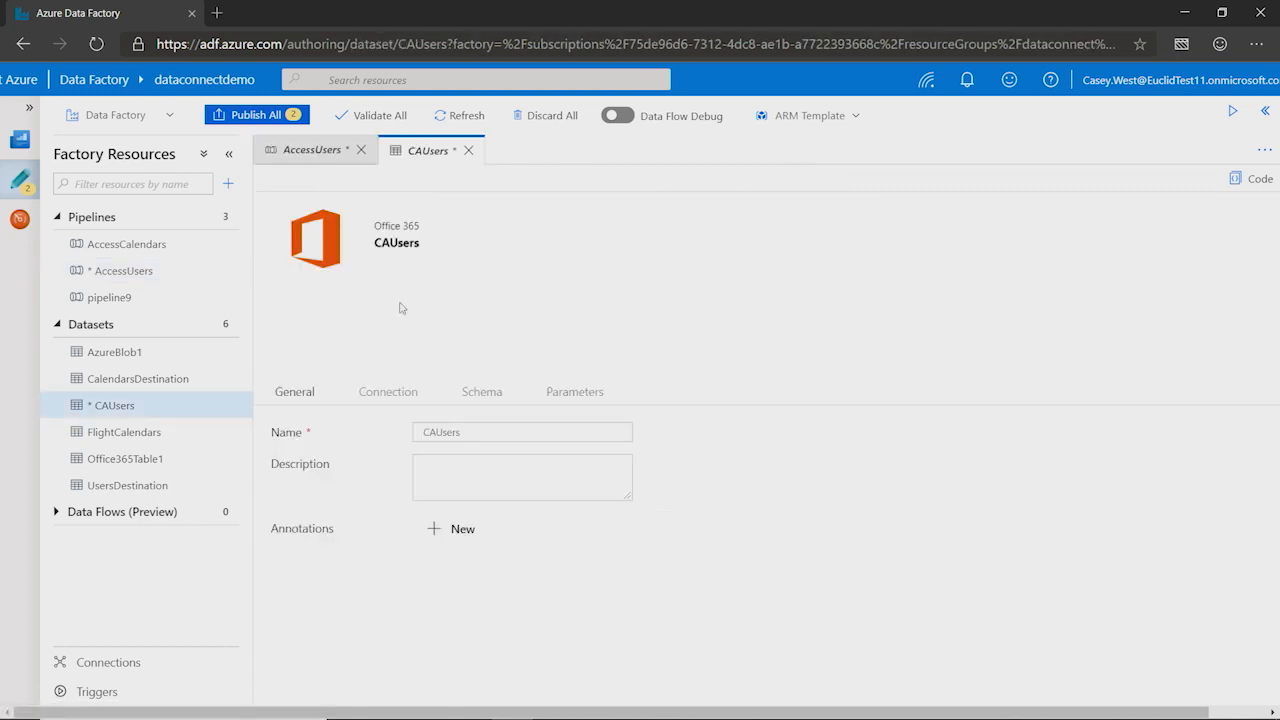
Show the connection: ContosoAirlinesOffice365 service, BasicDataSet_v0.User_v0 table, Flight Crew Members group
{"action": "left_click", "coordinate": [388, 390]}
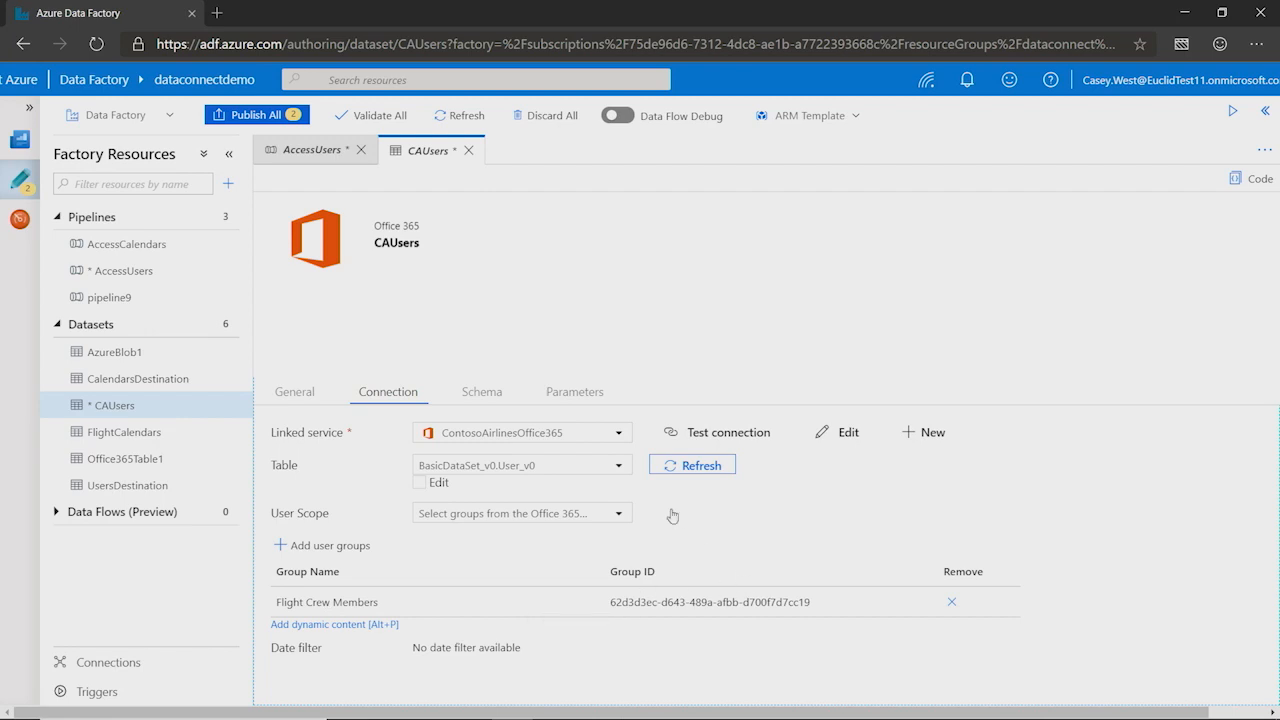
{"action": "mouse_move", "coordinate": [734, 516]}
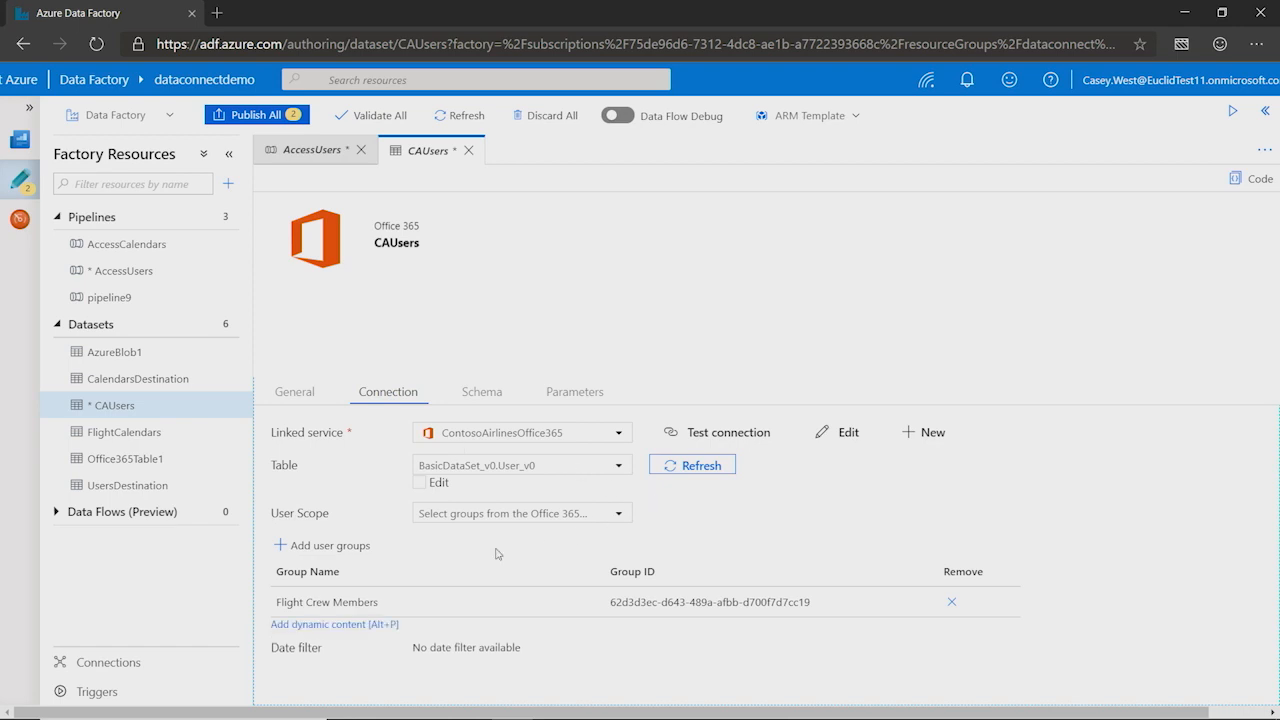
Review the nine imported user columns, toggling the EmailAddresses checkbox, then return to the AccessUsers canvas
{"action": "left_click", "coordinate": [480, 390]}
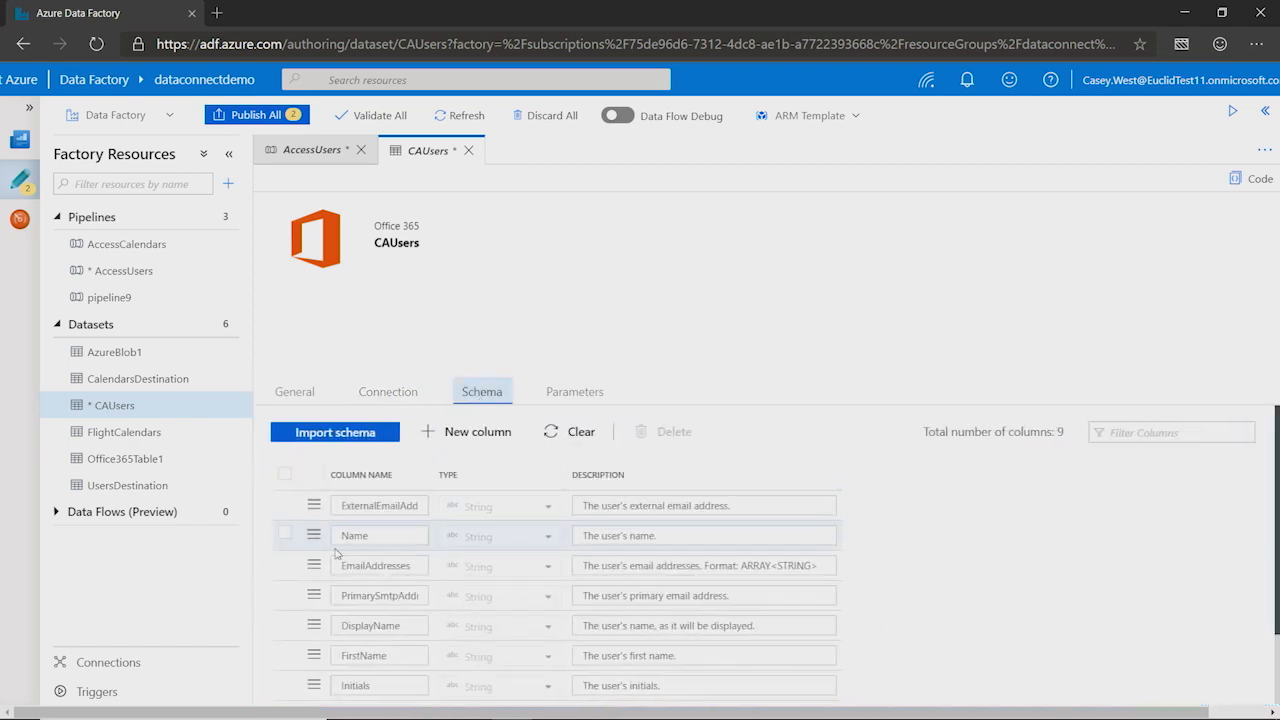
{"action": "scroll", "scroll_direction": "down", "scroll_amount": 3}
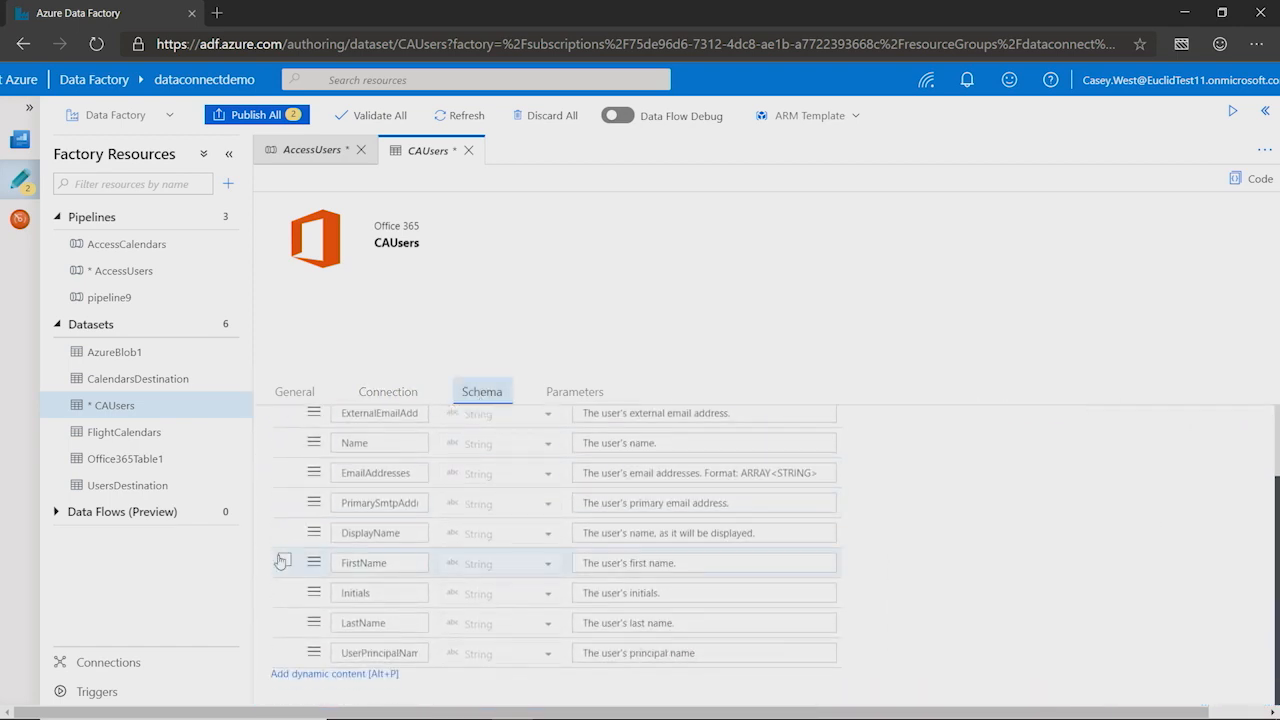
{"action": "mouse_move", "coordinate": [284, 524]}
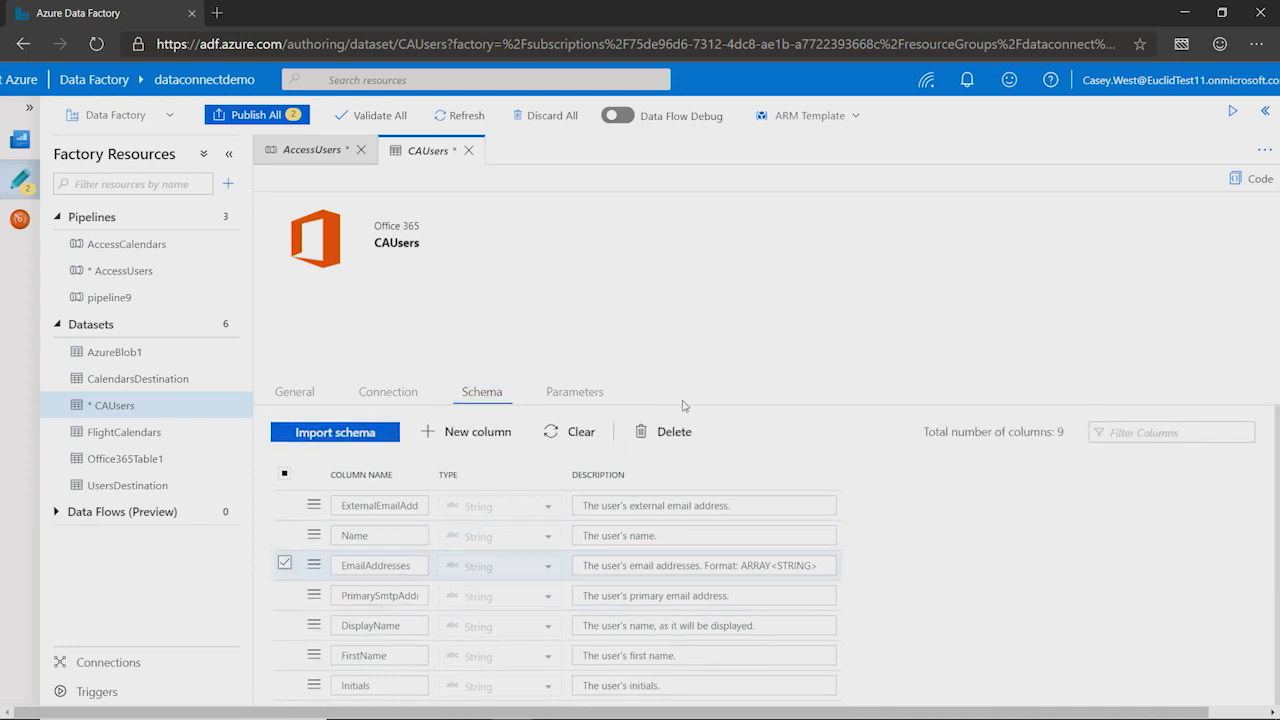
{"action": "left_click", "coordinate": [284, 562]}
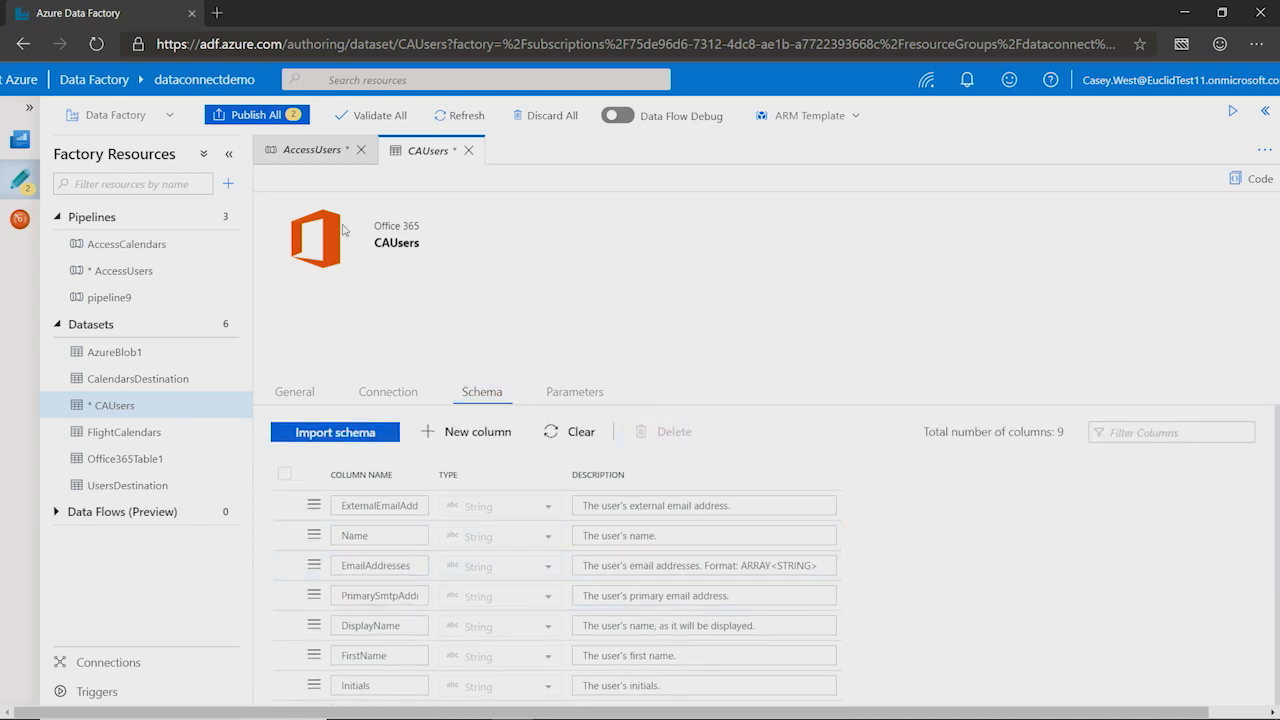
{"action": "left_click", "coordinate": [312, 148]}
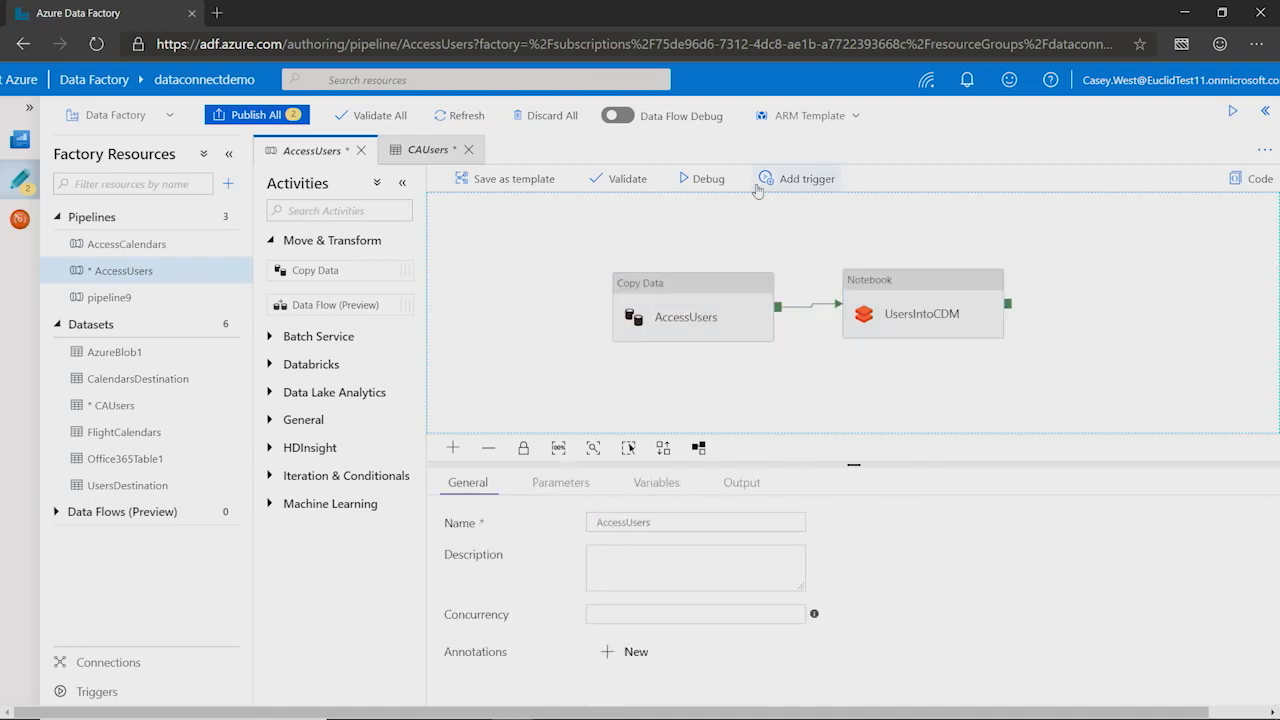
Run the AccessUsers pipeline immediately via Trigger Now
{"action": "left_click", "coordinate": [796, 178]}
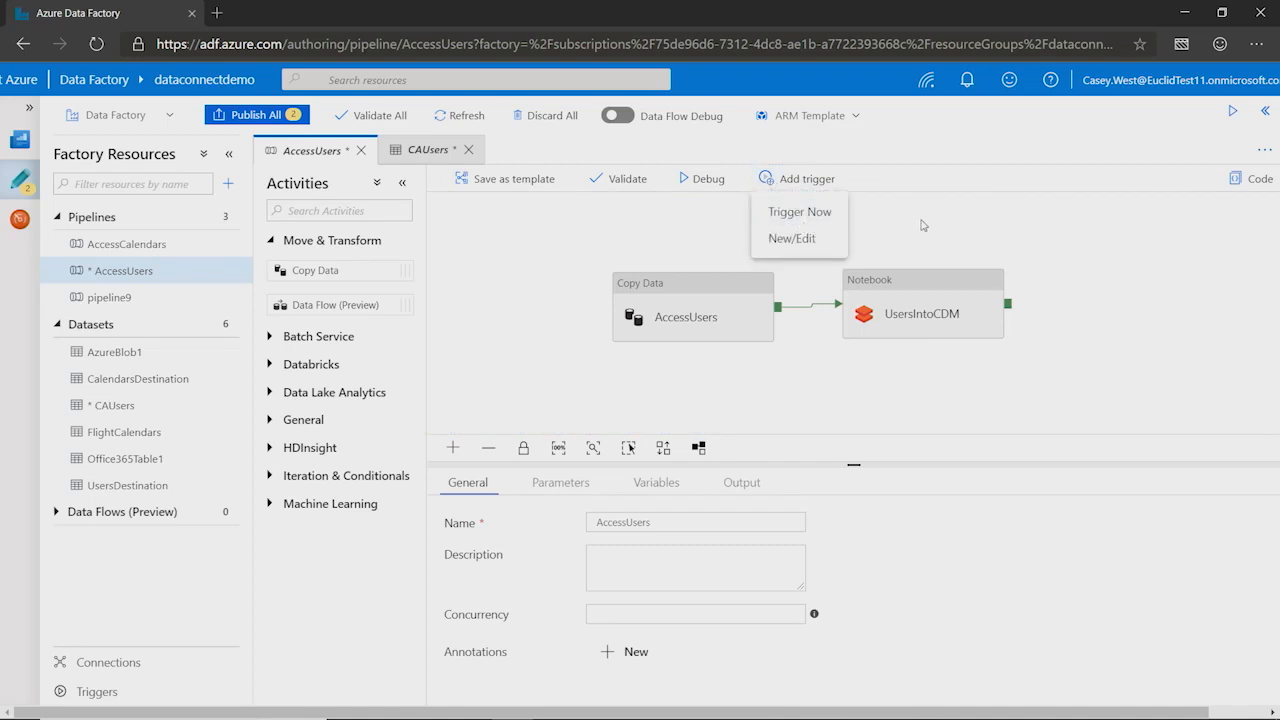
{"action": "left_click", "coordinate": [800, 212]}
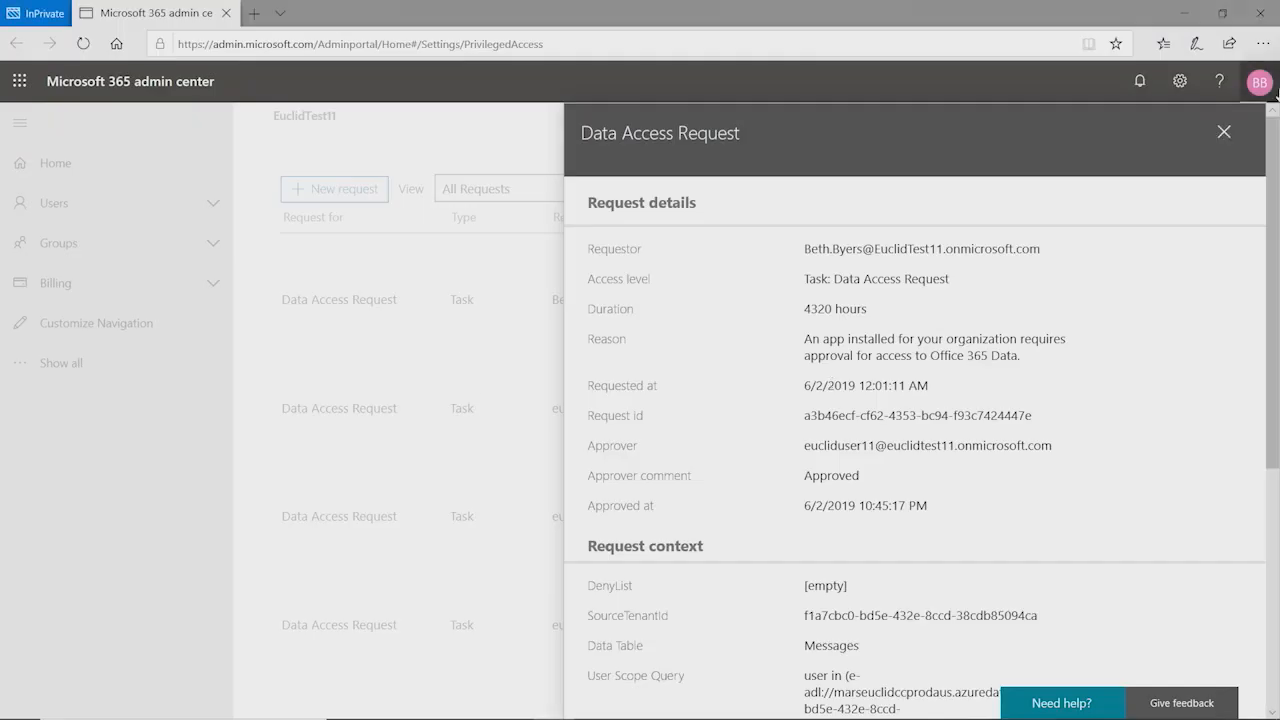
Switch to a second approved Messages-table data access request, approved at 10:36 PM
{"action": "left_click", "coordinate": [1224, 132]}
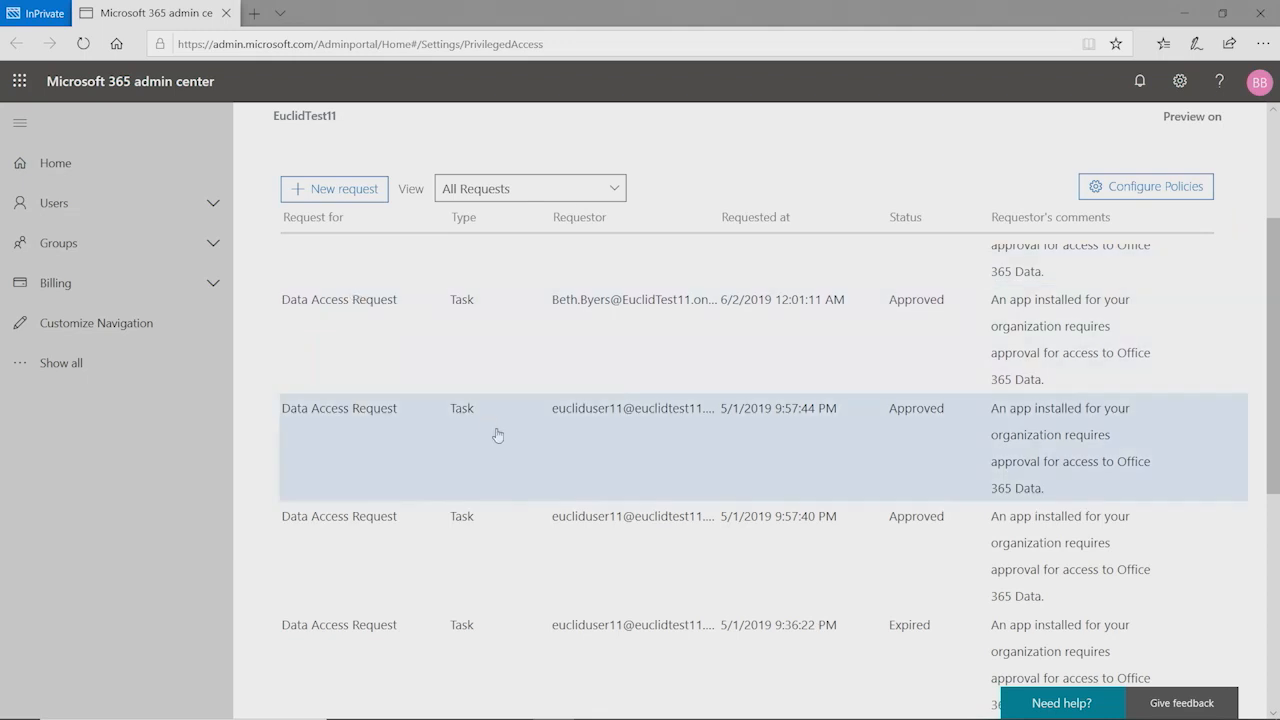
{"action": "left_click", "coordinate": [338, 408]}
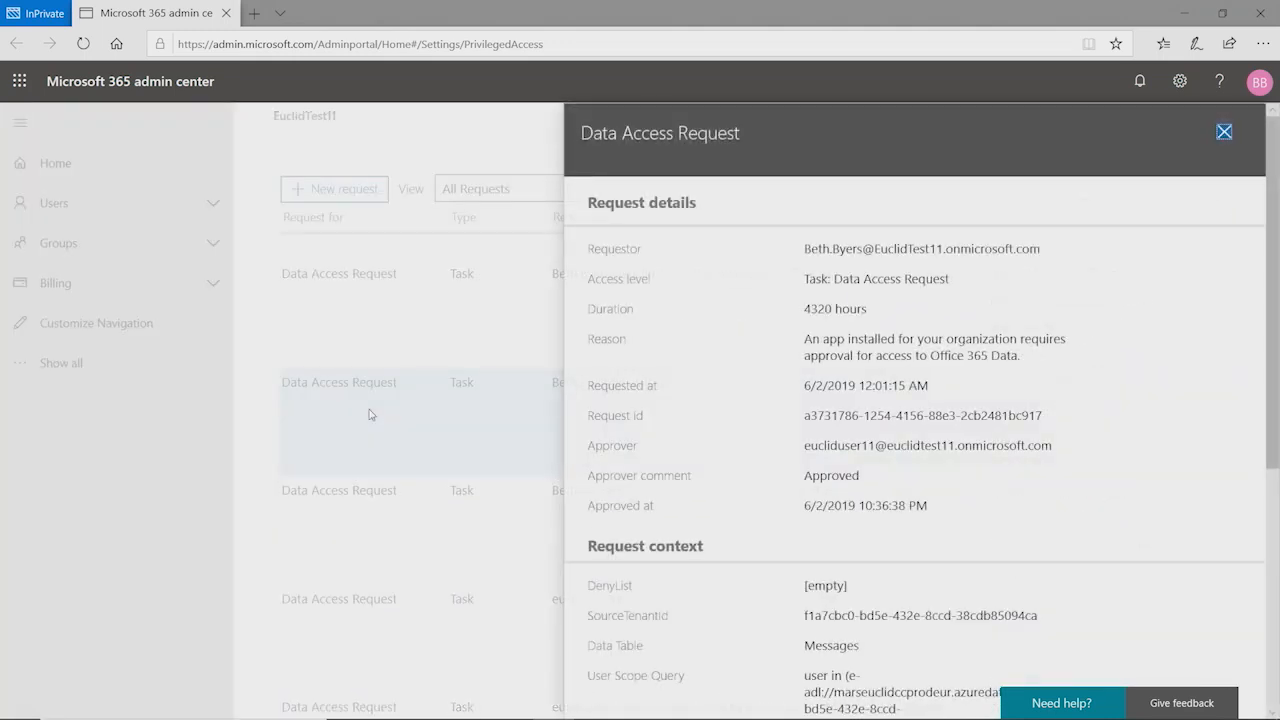
{"action": "mouse_move", "coordinate": [866, 326]}
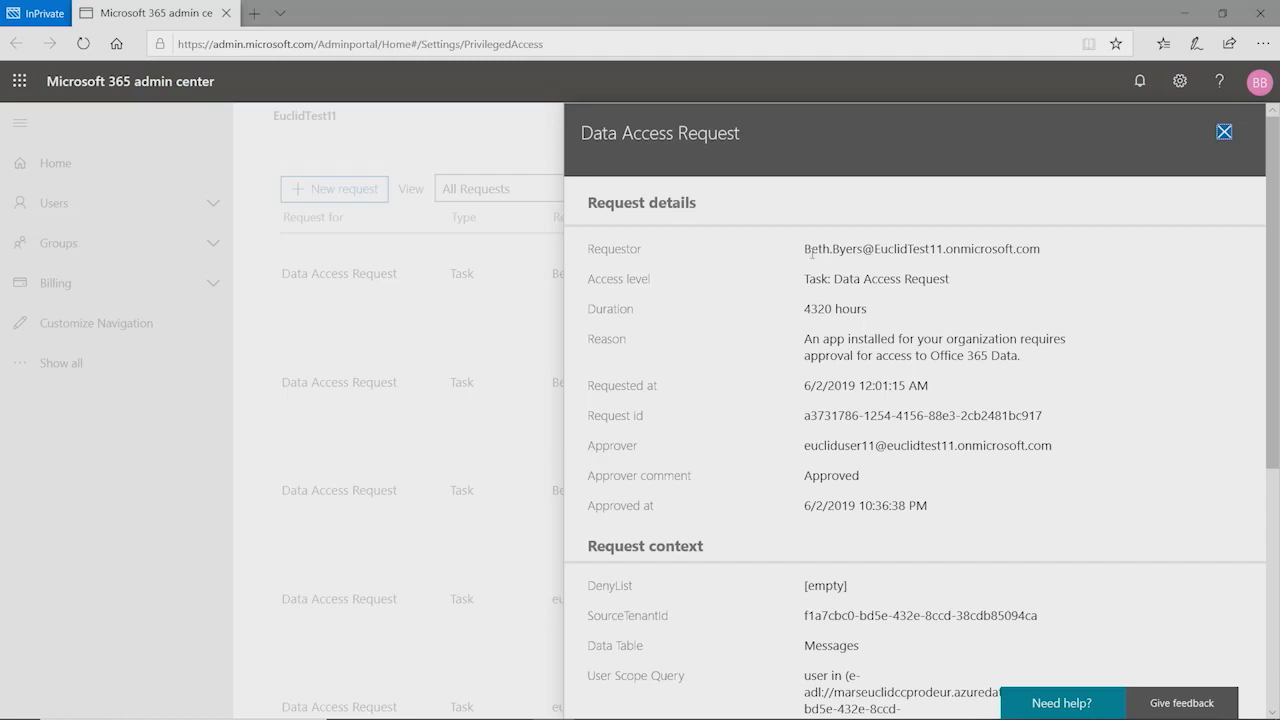
{"action": "mouse_move", "coordinate": [968, 280]}
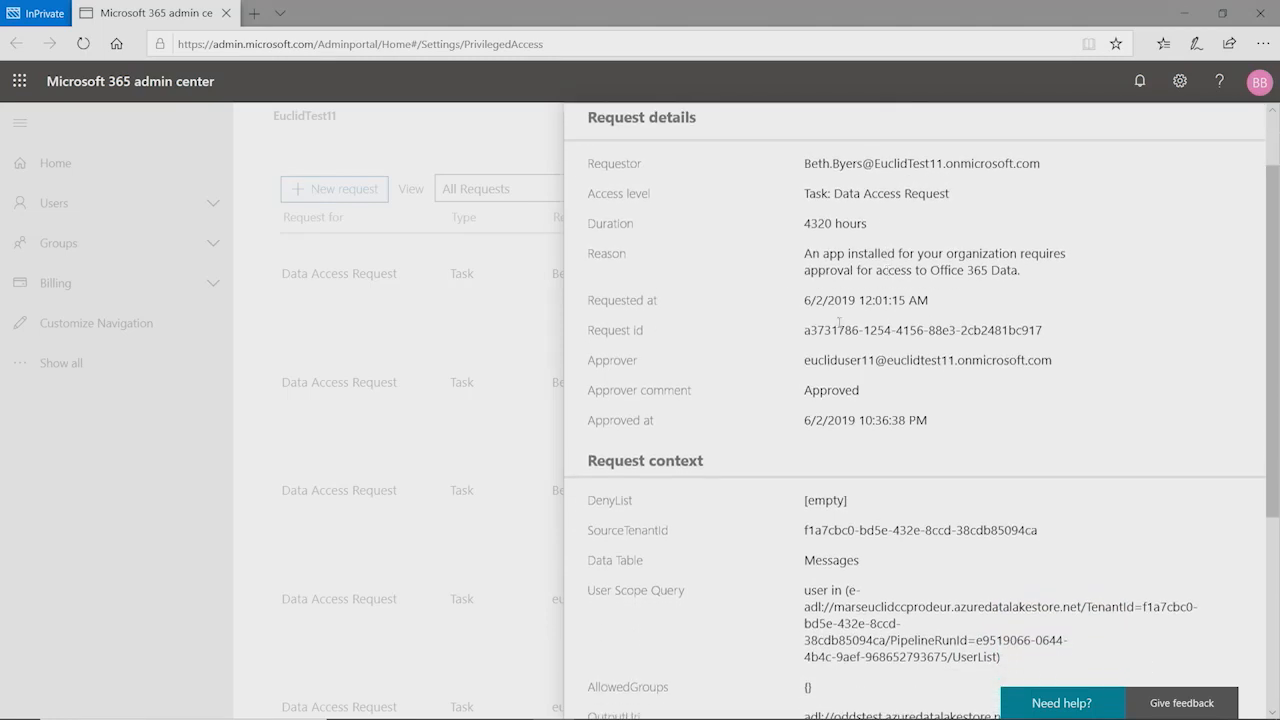
{"action": "scroll", "scroll_direction": "down", "scroll_amount": 3}
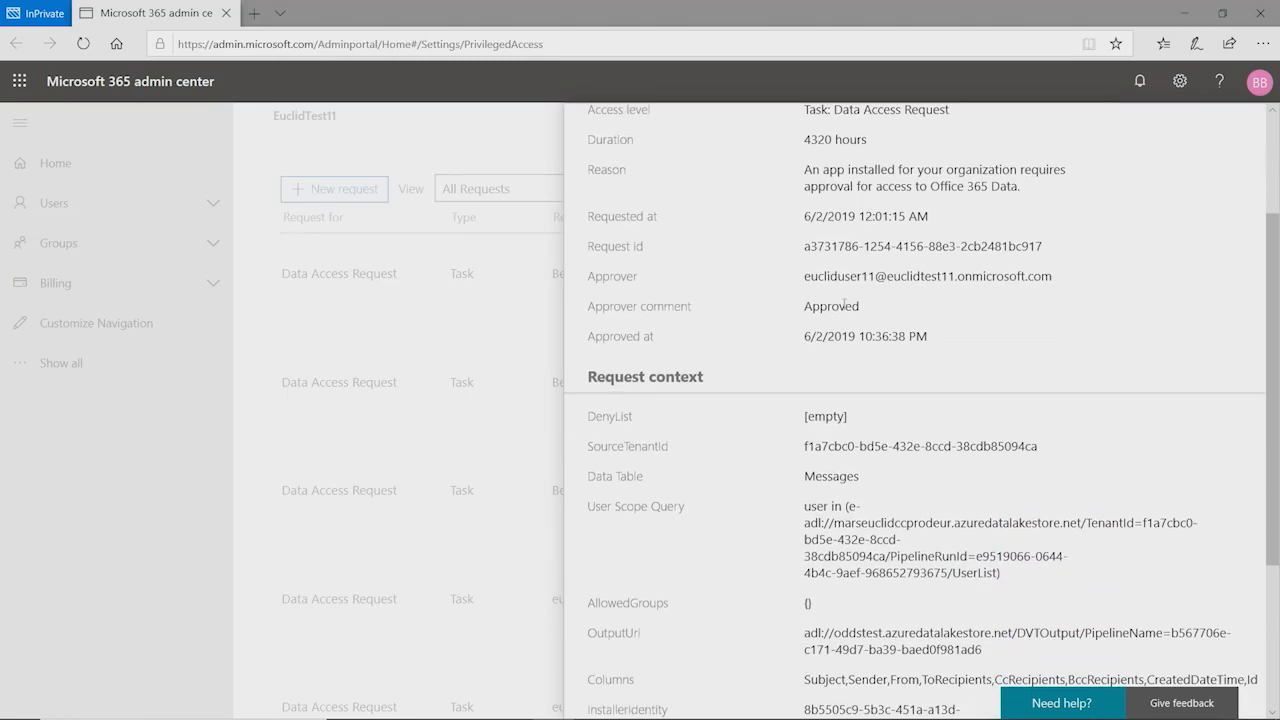
{"action": "scroll", "scroll_direction": "down", "scroll_amount": 3}
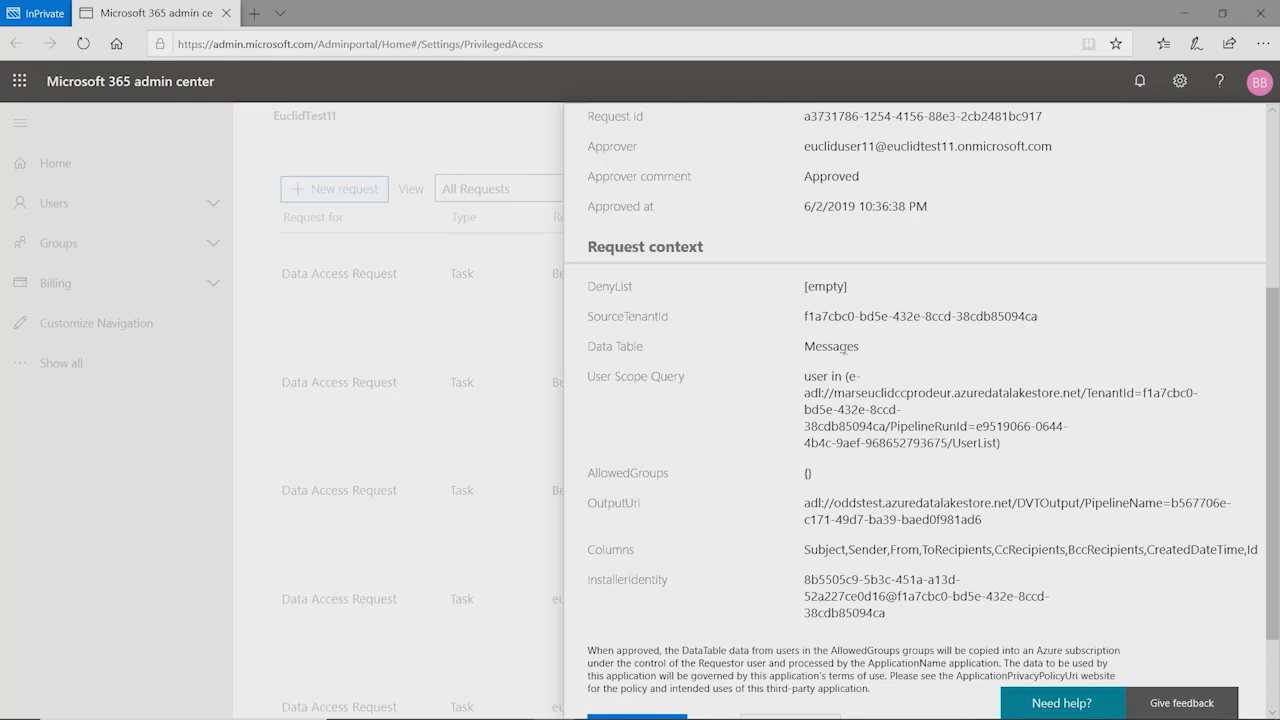
{"action": "double_click", "coordinate": [808, 472]}
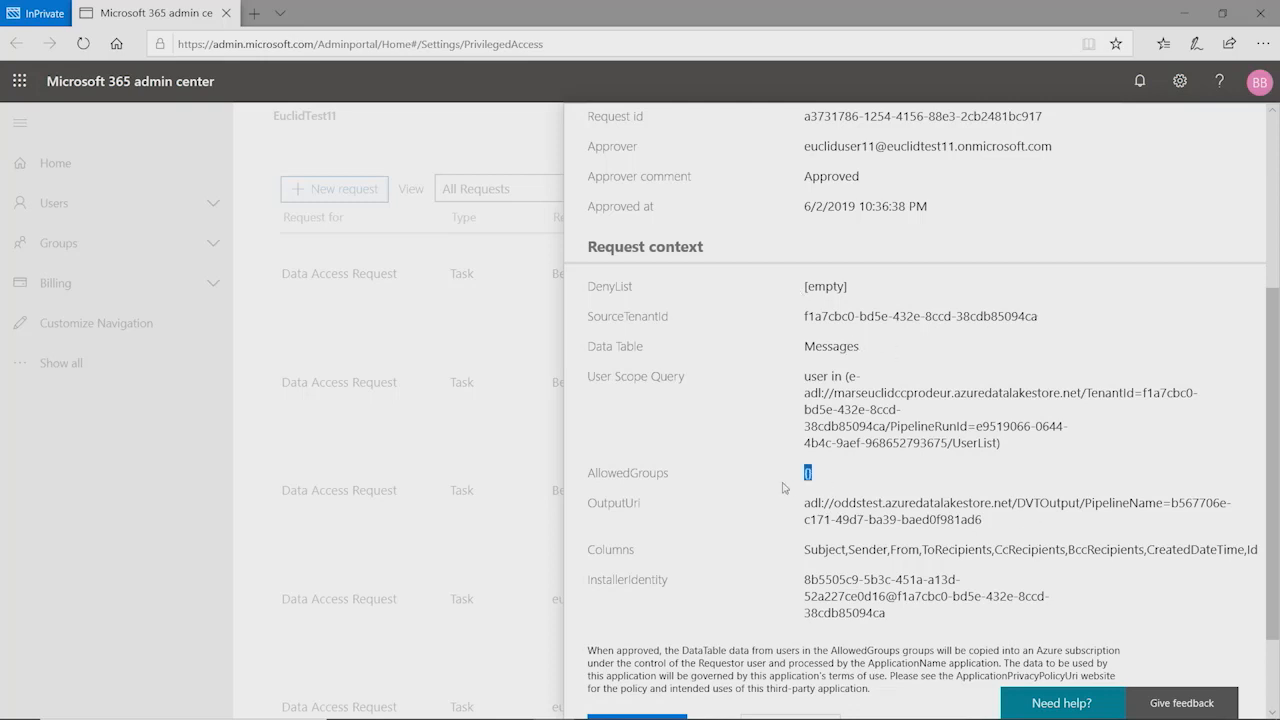
{"action": "mouse_move", "coordinate": [856, 480]}
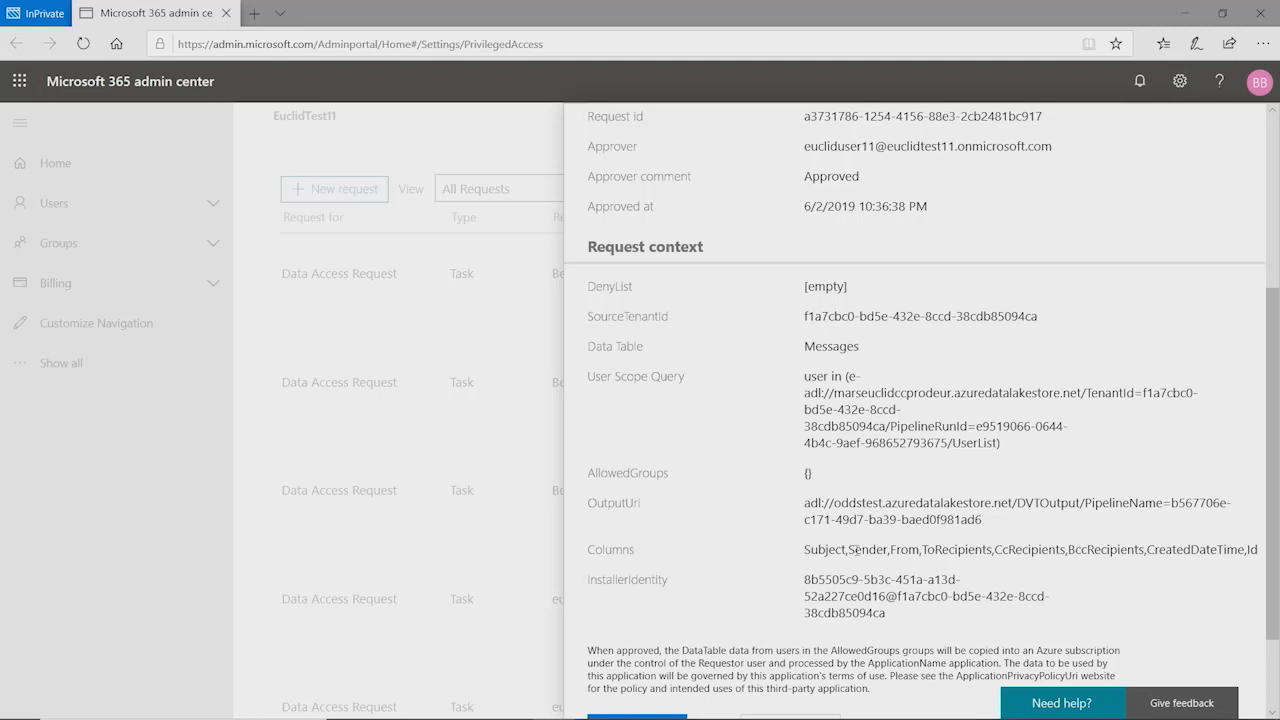
{"action": "scroll", "scroll_direction": "down", "scroll_amount": 3}
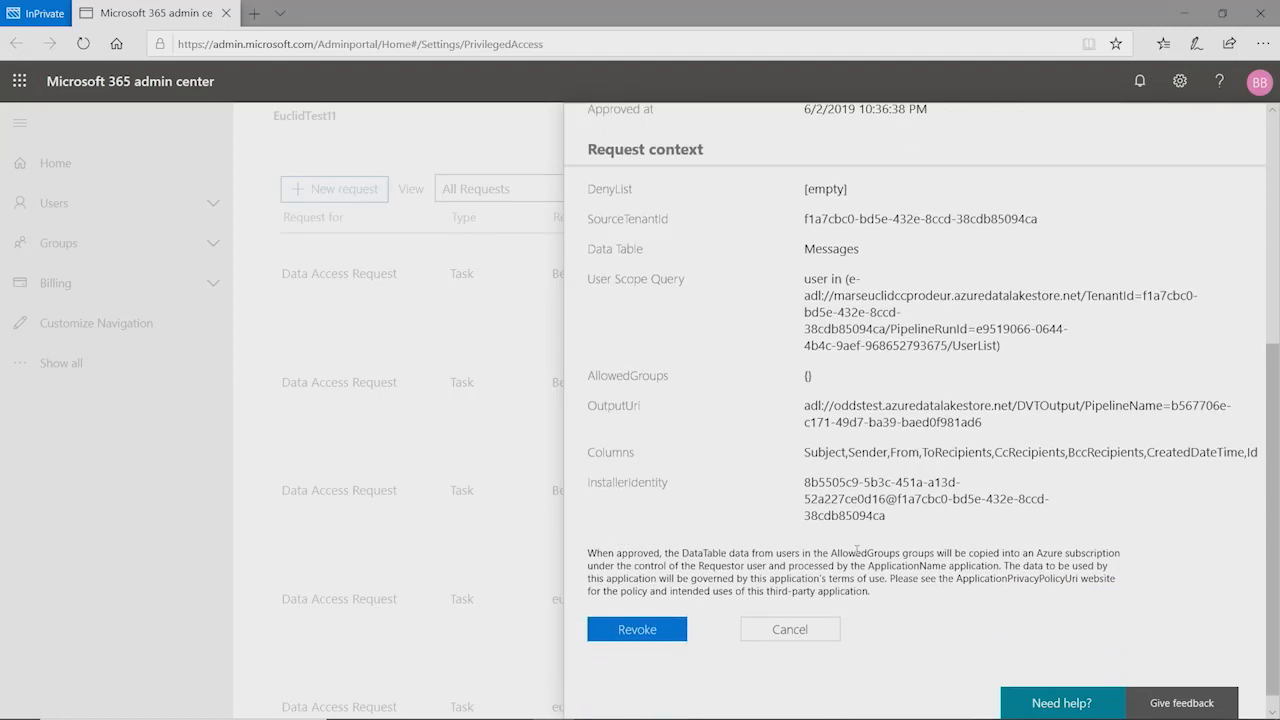